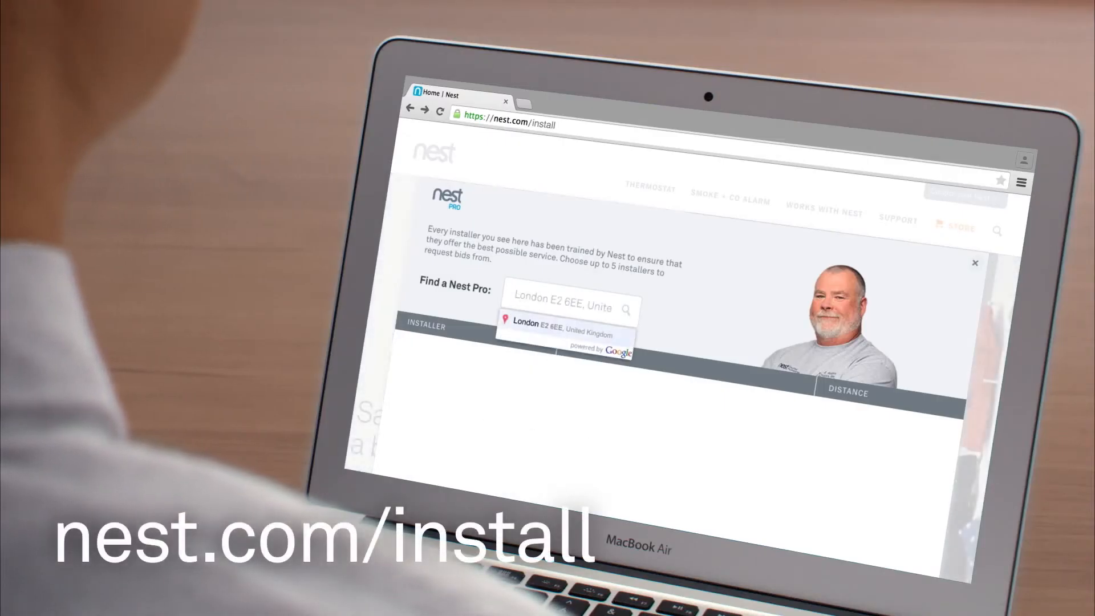
Choose the 'London E2 8EE, United Kingdom' location suggestion to list nearby Nest Pro installers
click(563, 333)
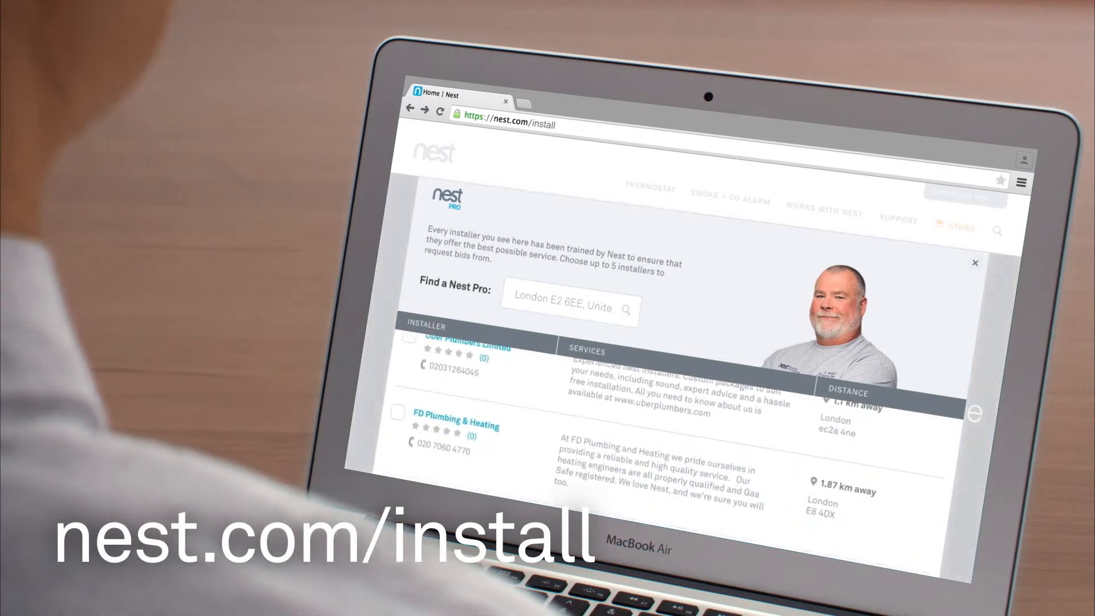